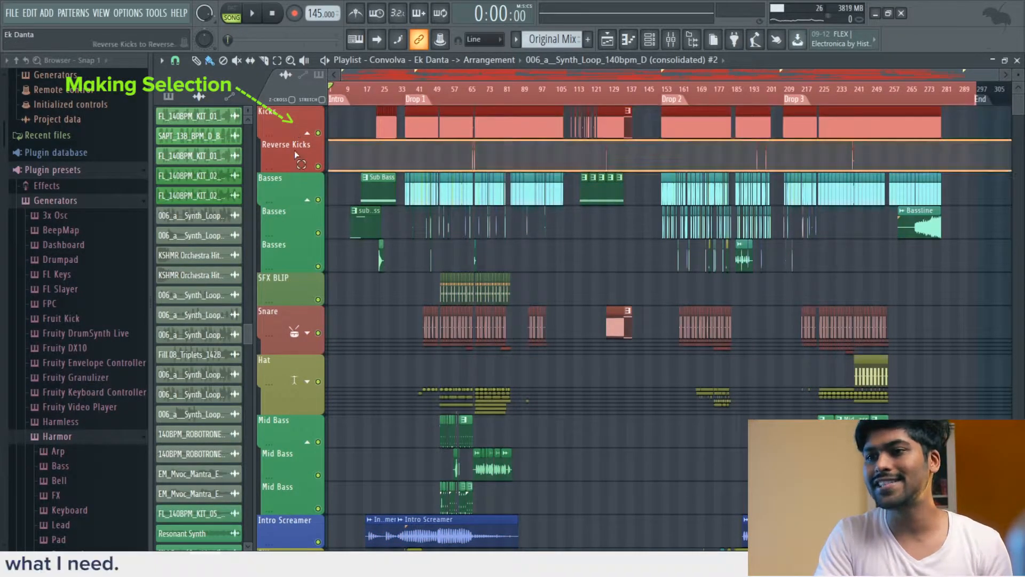
- Select the Sylenth1 #3 part in the Playlist so its notes appear in the Piano roll
click(161, 60)
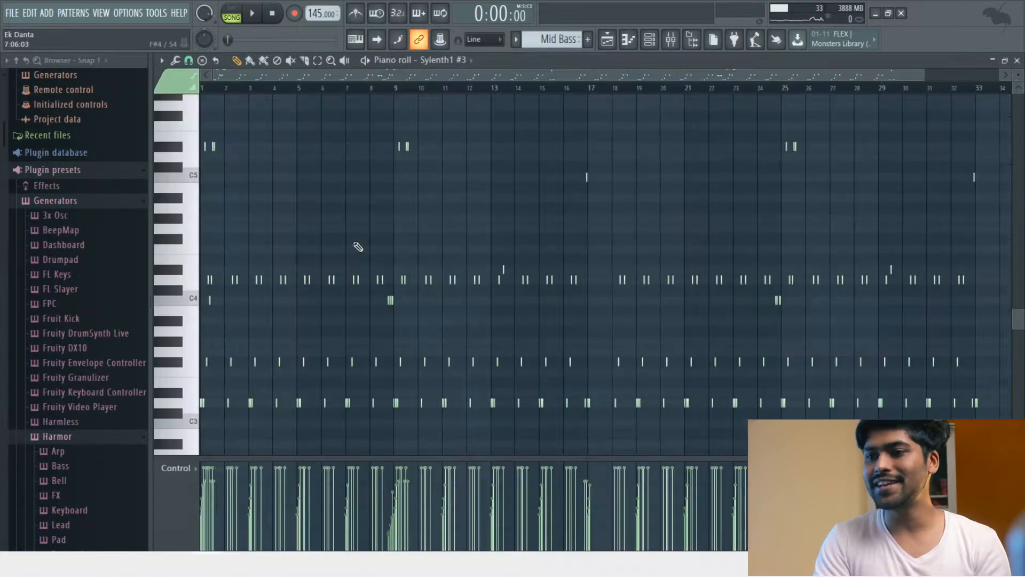
- Export the Mid Bass Sylenth1 pattern's notes as a MIDI file from the Piano roll menu
click(160, 60)
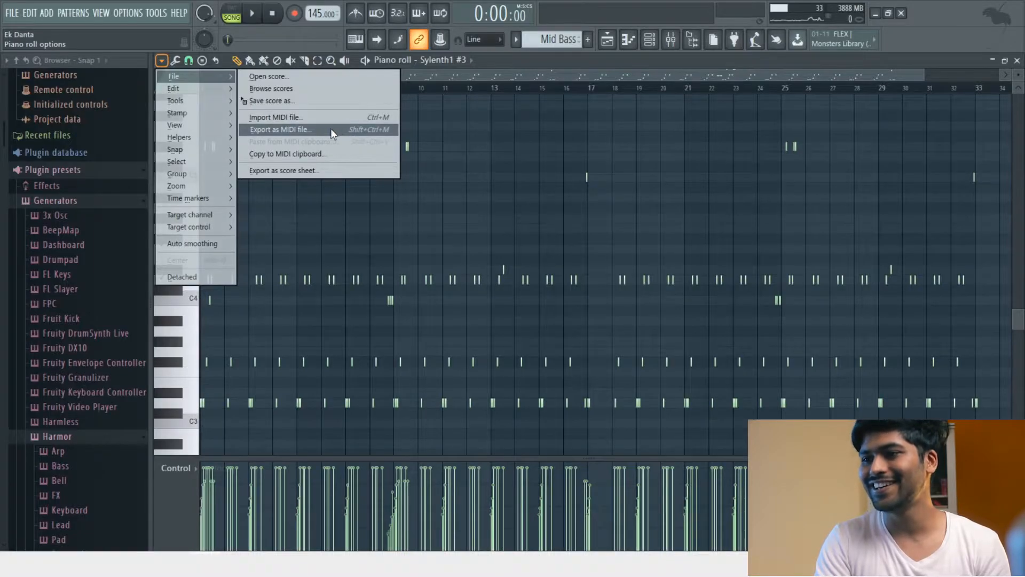
click(279, 129)
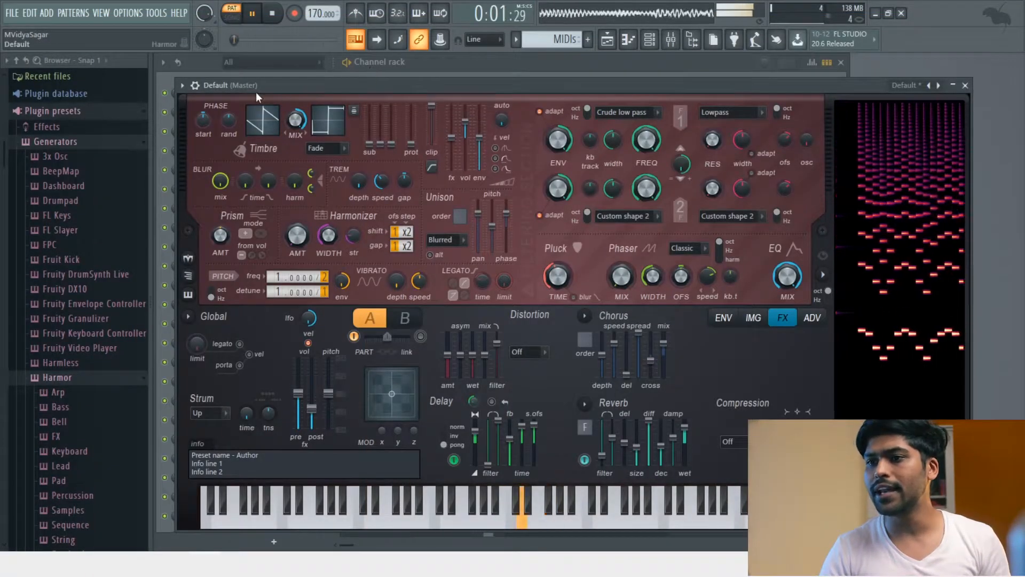
- Save the Harmor sound as preset 'Harmor Pluck Sound 01', then move to another channel
click(186, 84)
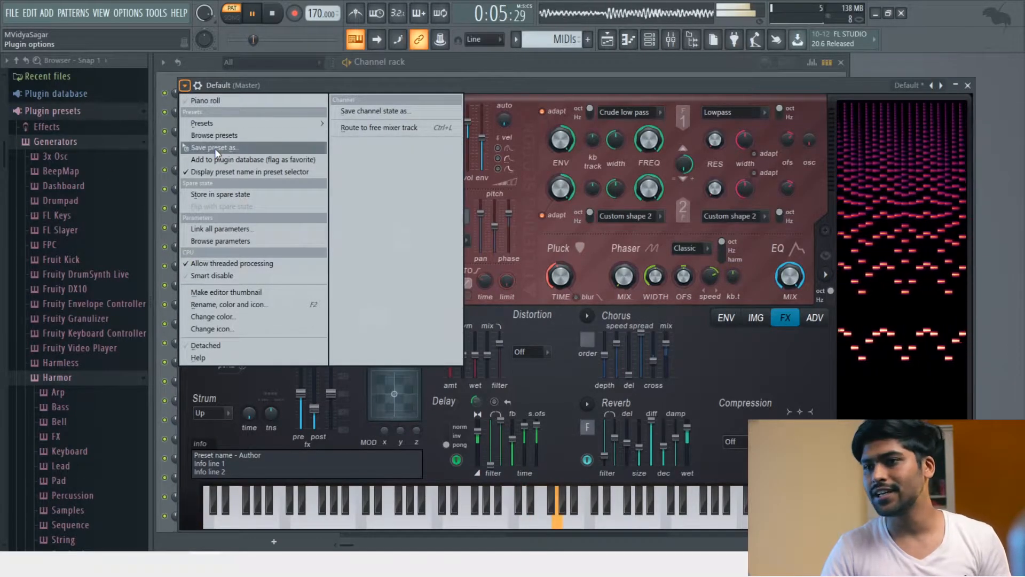
click(213, 147)
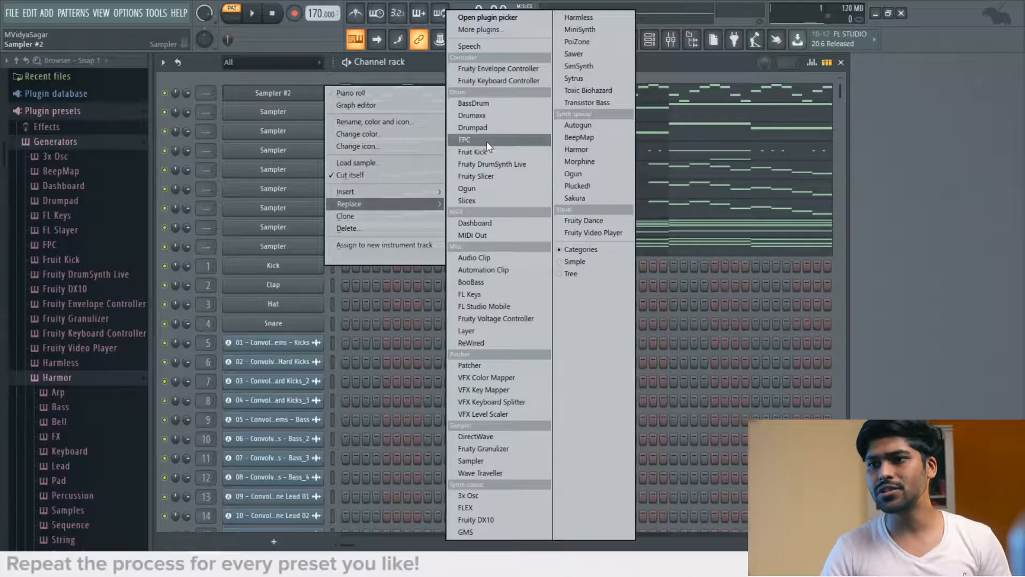
click(576, 149)
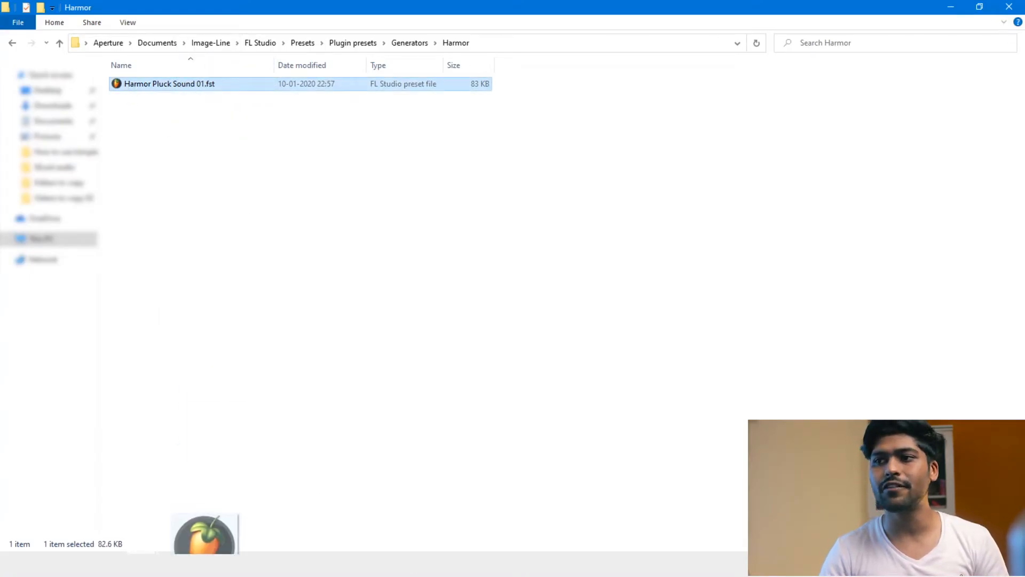
- Load Harmor Pluck Sound 01.fst and return to the Convolva & Aurede - Andamiro project folder
double_click(169, 83)
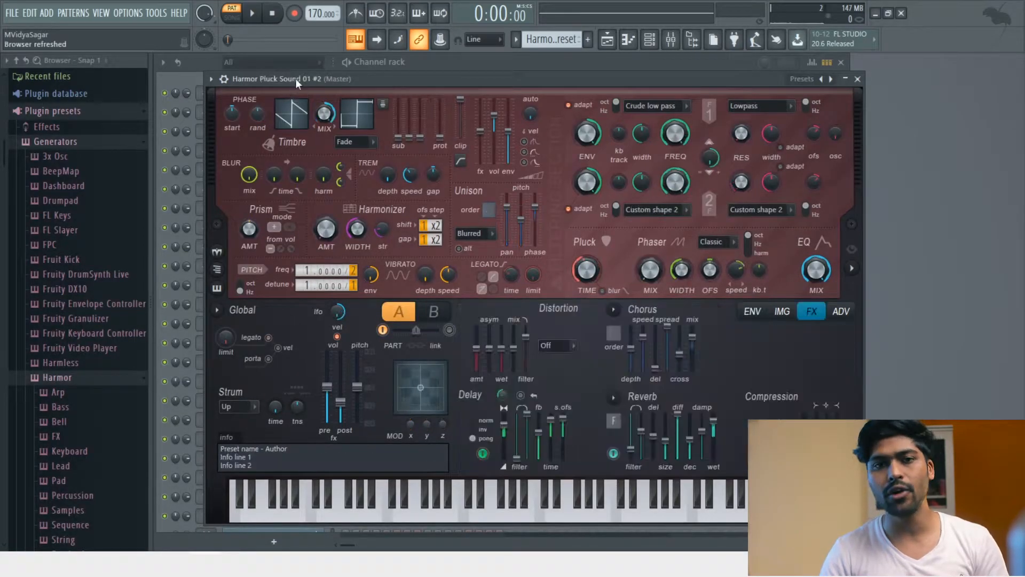
click(478, 497)
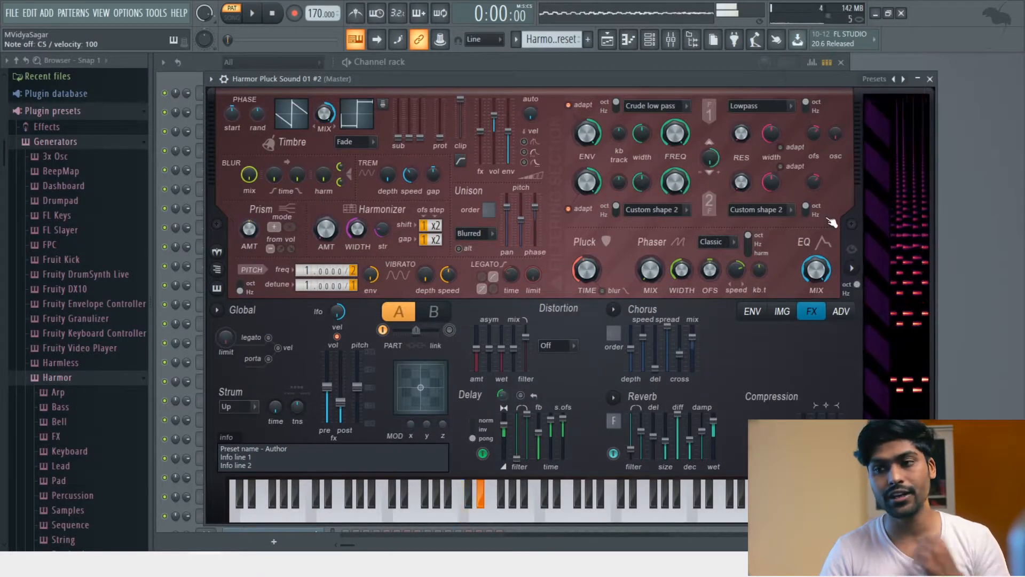
click(628, 501)
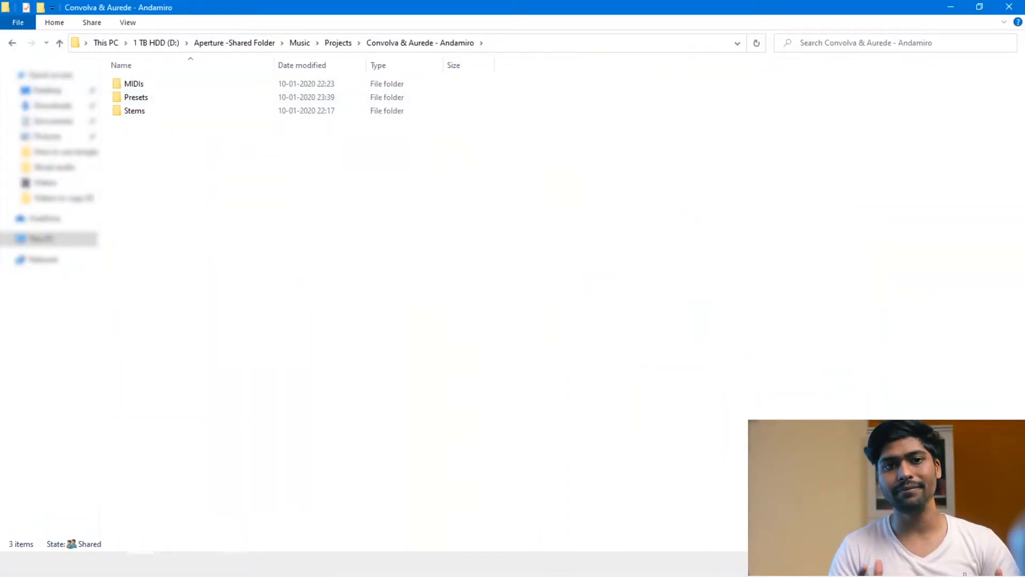
- Open a subfolder (MIDIs, Presets or Stems) inside the Andamiro project folder
double_click(137, 97)
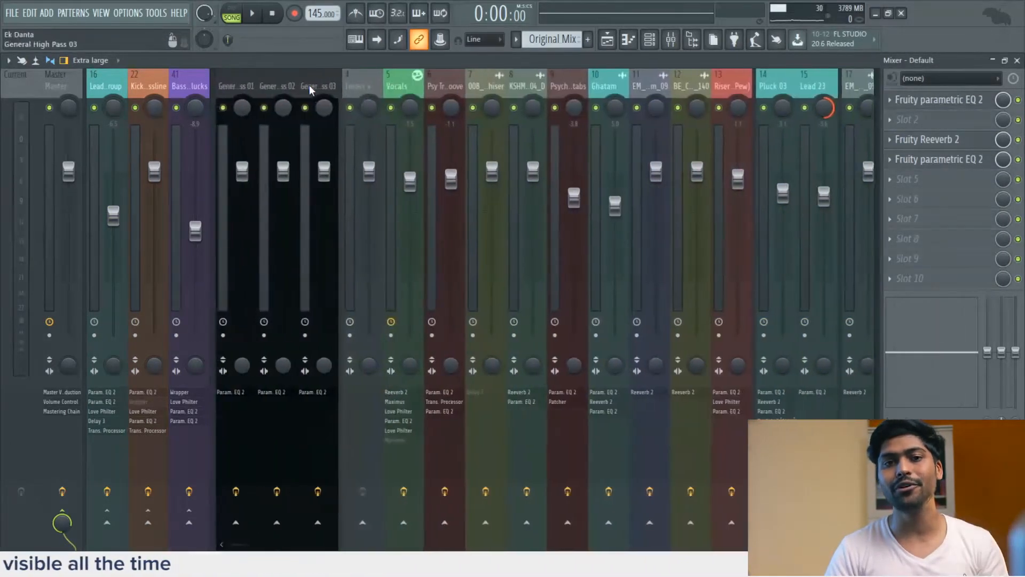
- Inspect the effect chains on Ek Danta's mixer insert tracks
click(485, 86)
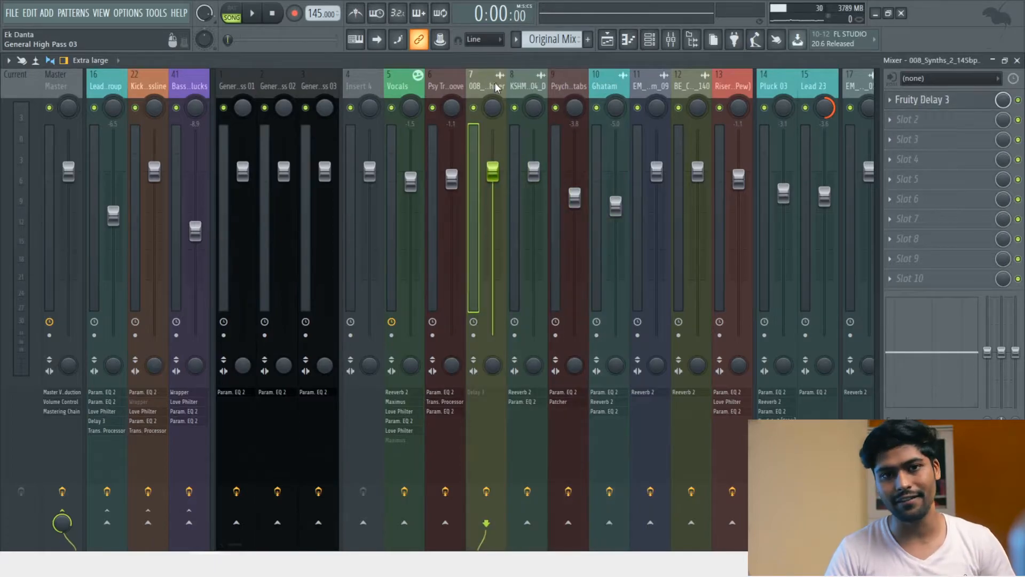
click(133, 12)
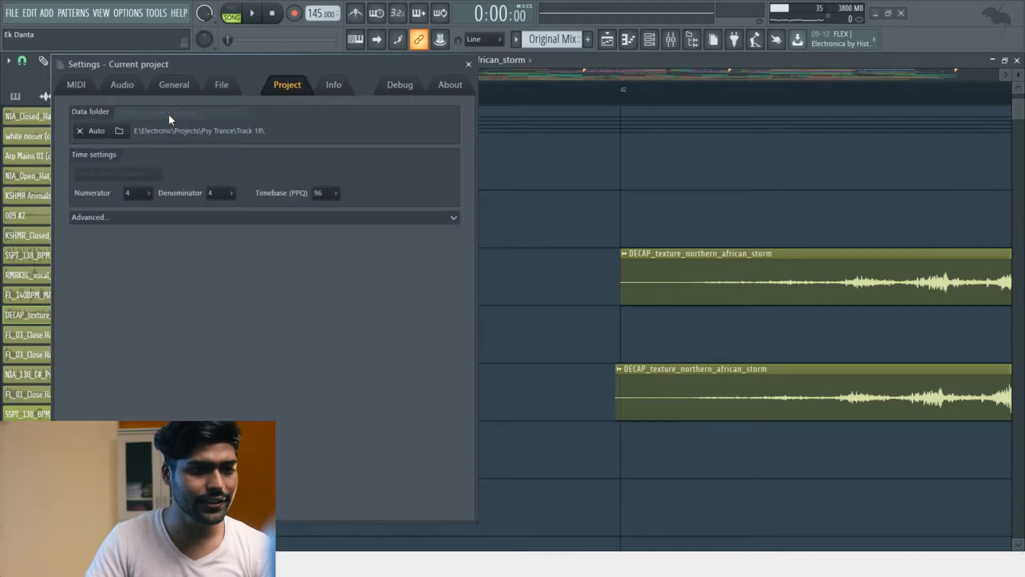
- Set Timebase (PPQ) to 96 in Project general settings
click(335, 192)
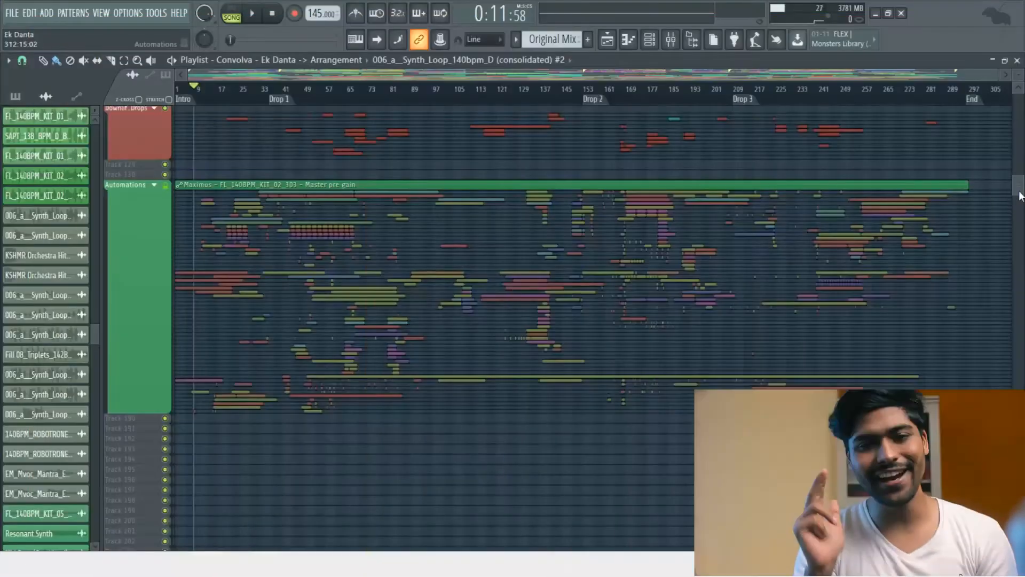
- Start a Save As of the Ek Danta project to store a duplicate copy
click(11, 13)
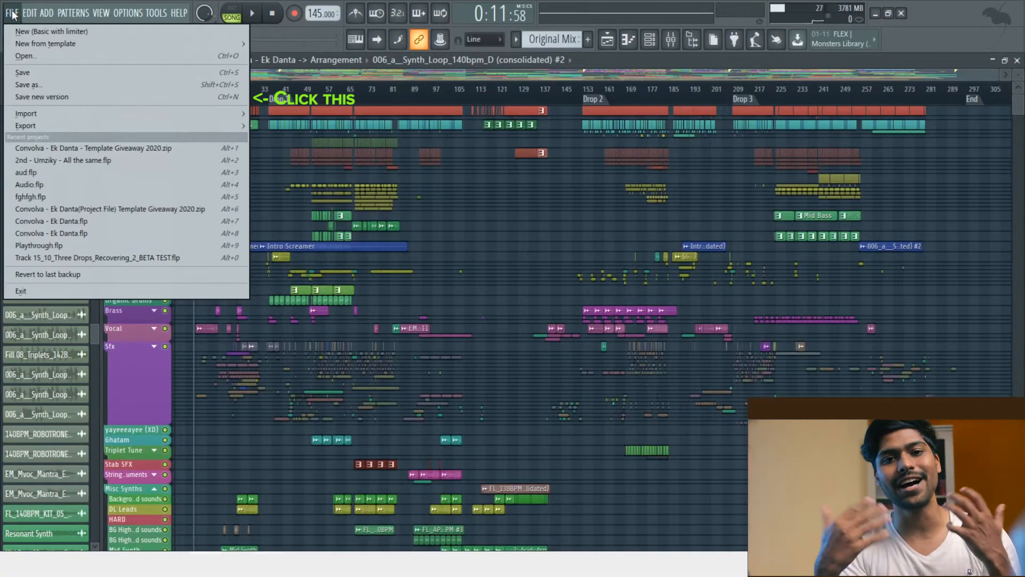
click(29, 85)
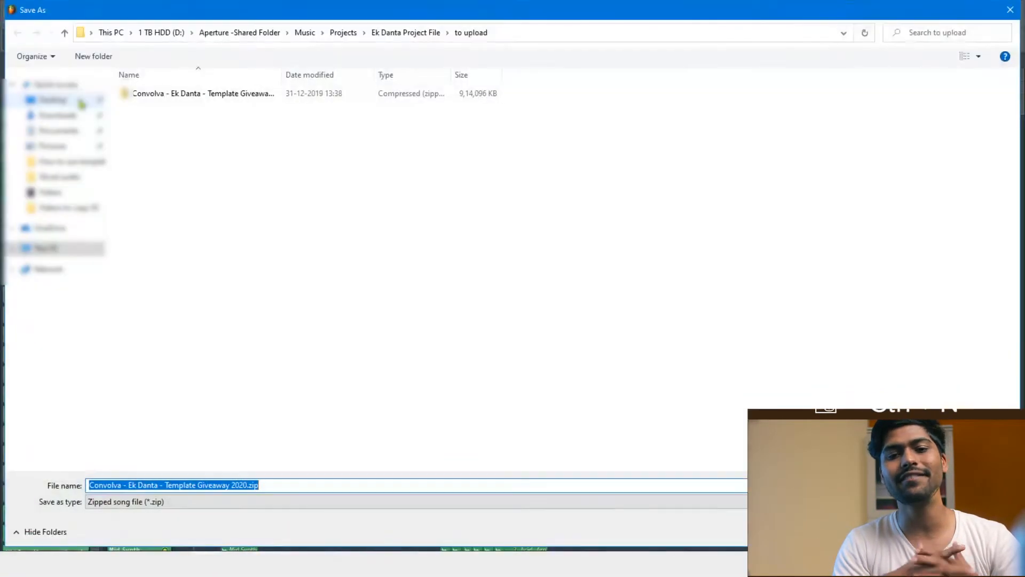